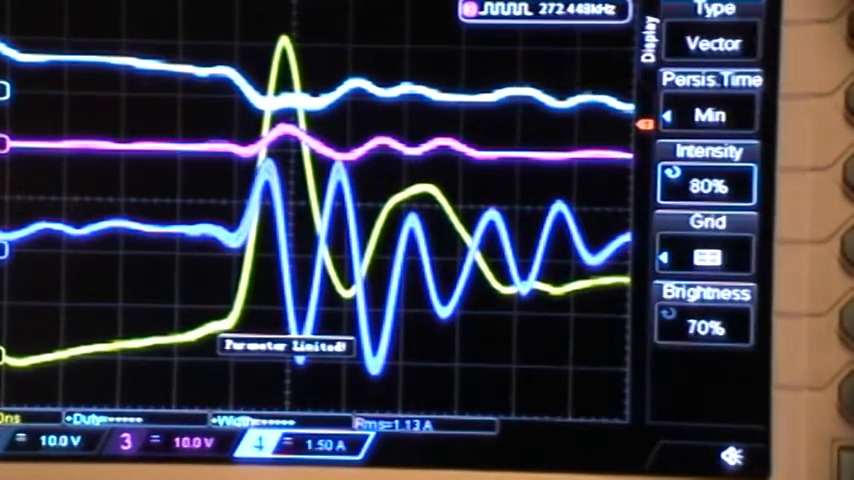
Lower the Display menu waveform intensity from 80% to 54%, fine-tuning to land on 54%
{"action": "left_click", "coordinate": [705, 183]}
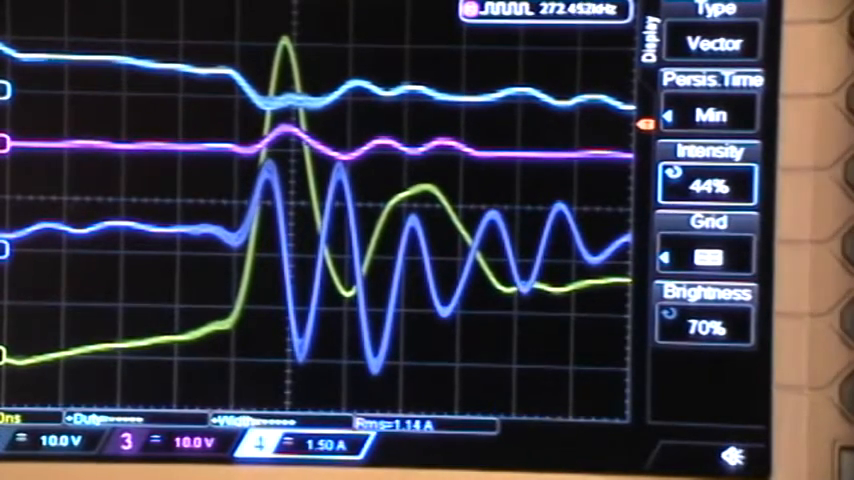
{"action": "left_click", "coordinate": [707, 184]}
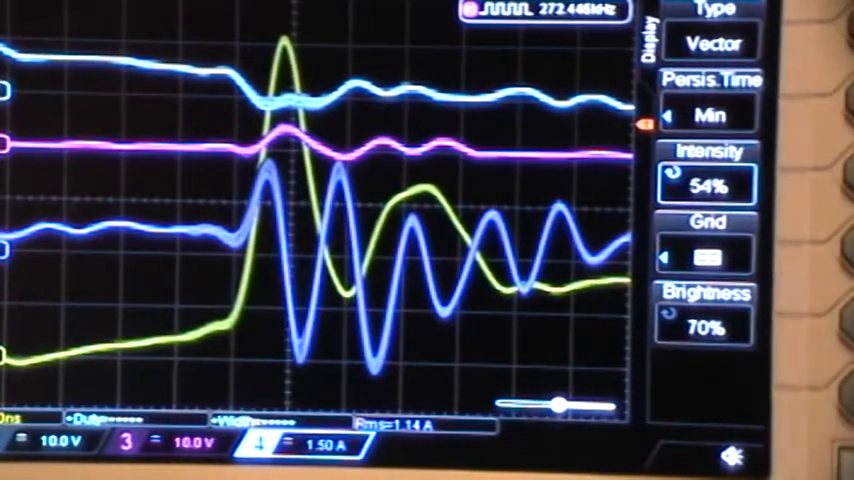